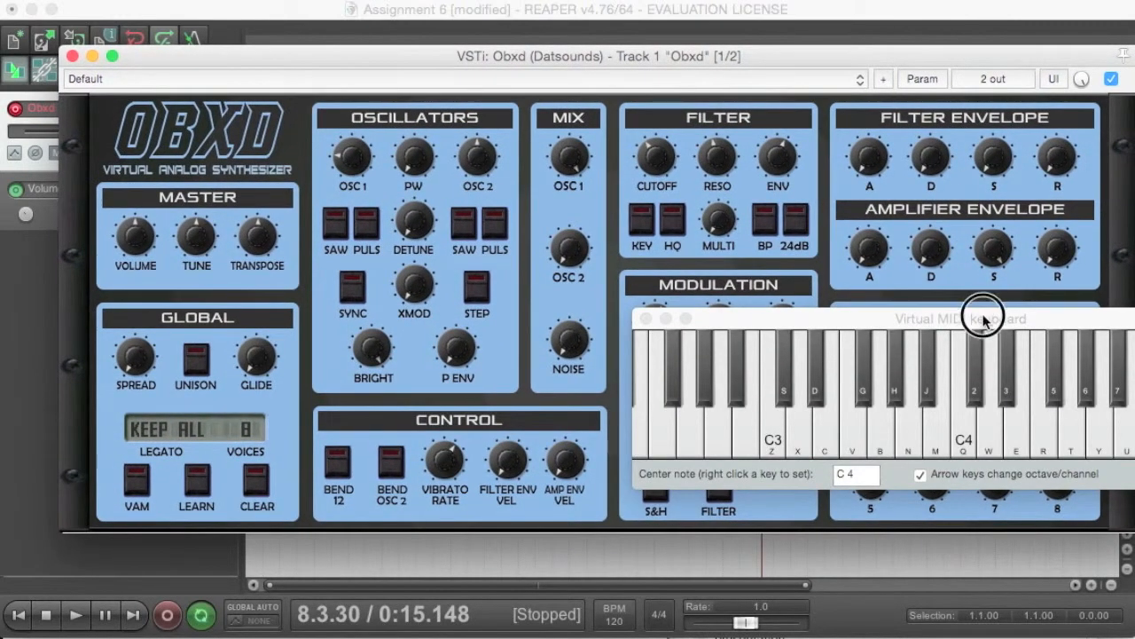
Move the Virtual MIDI keyboard aside and sound a note to hear the switch-like envelope.
drag(983, 319, 965, 373)
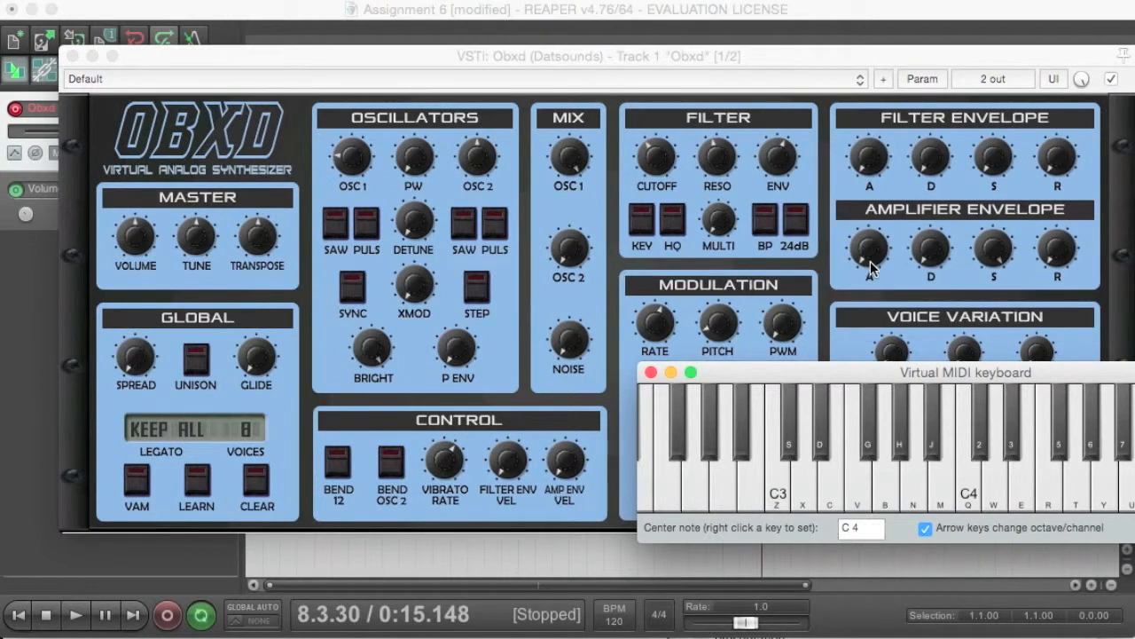
mouse_move(868, 284)
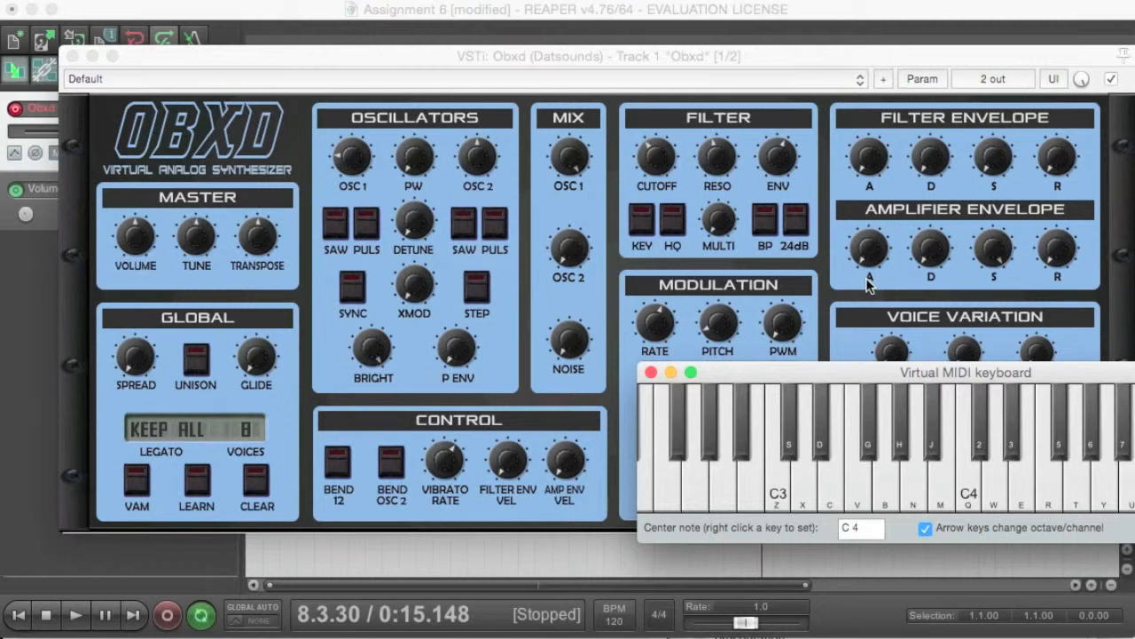
mouse_move(926, 268)
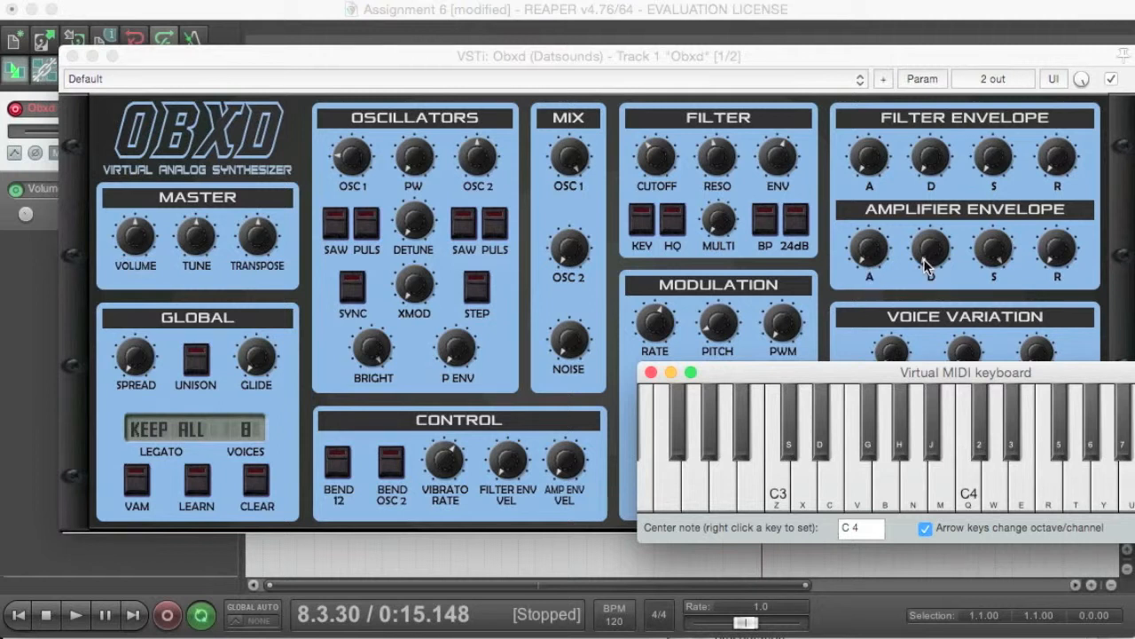
mouse_move(1078, 273)
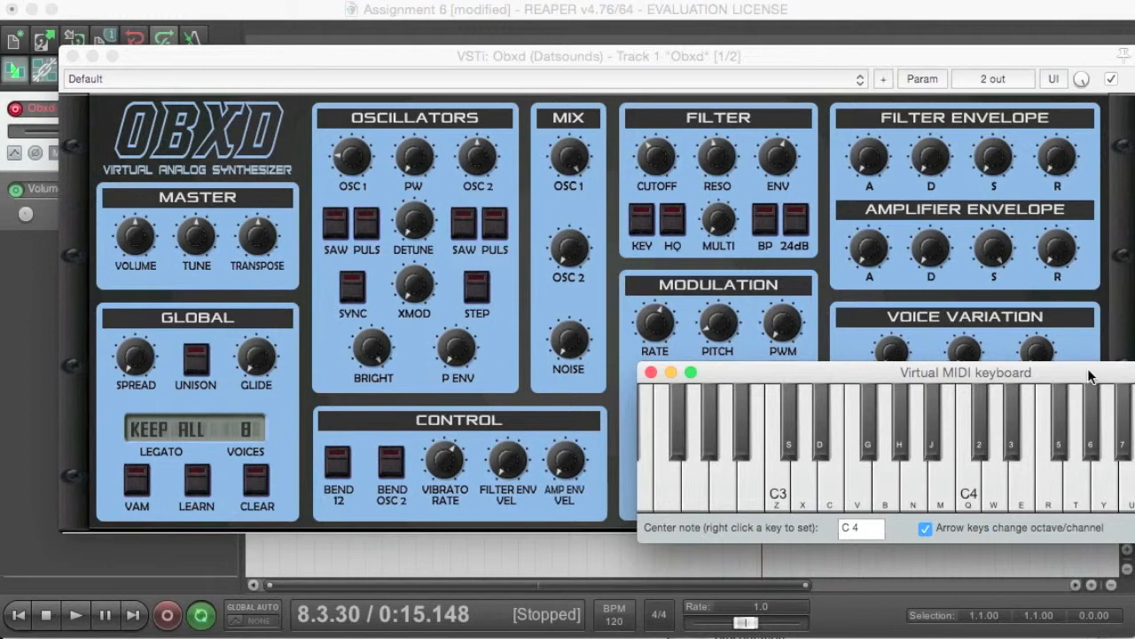
mouse_move(1002, 380)
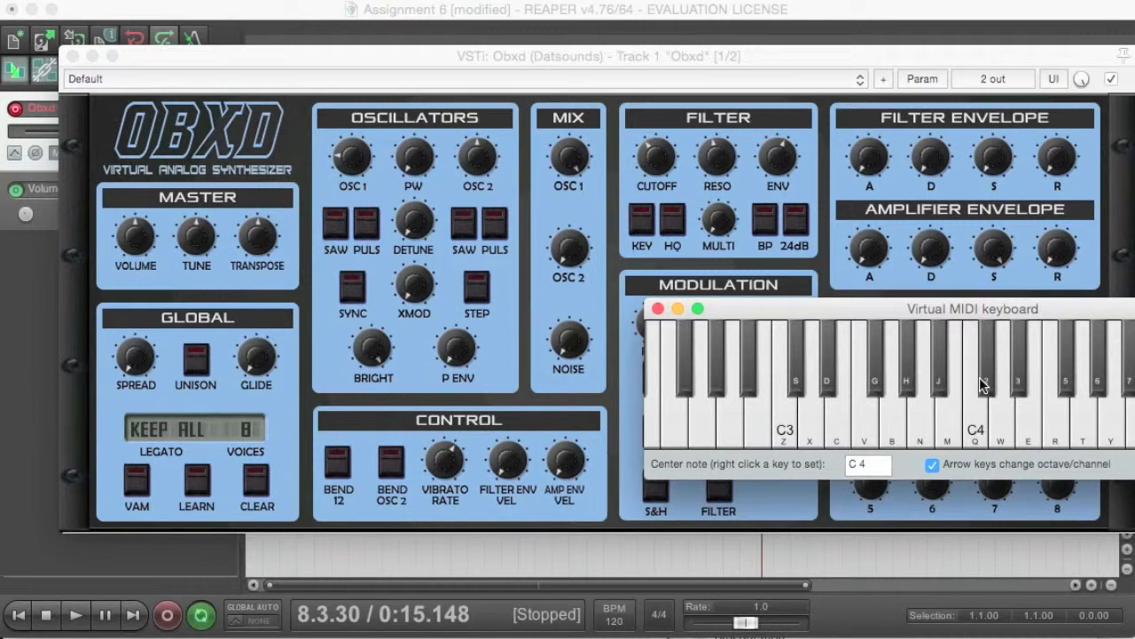
click(657, 309)
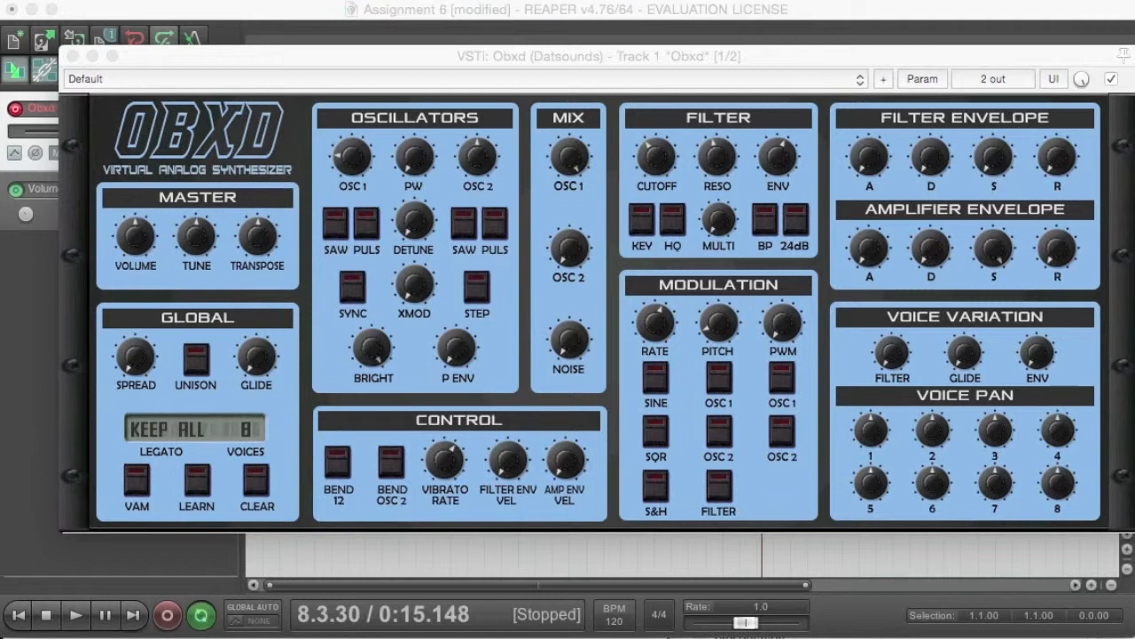
mouse_move(884, 270)
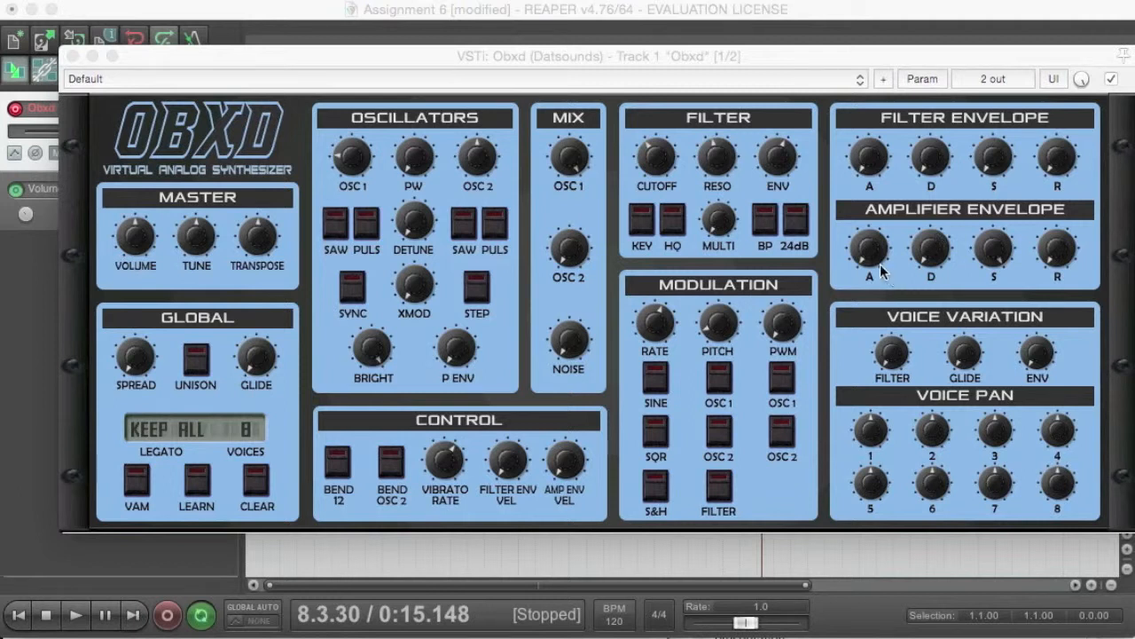
mouse_move(877, 252)
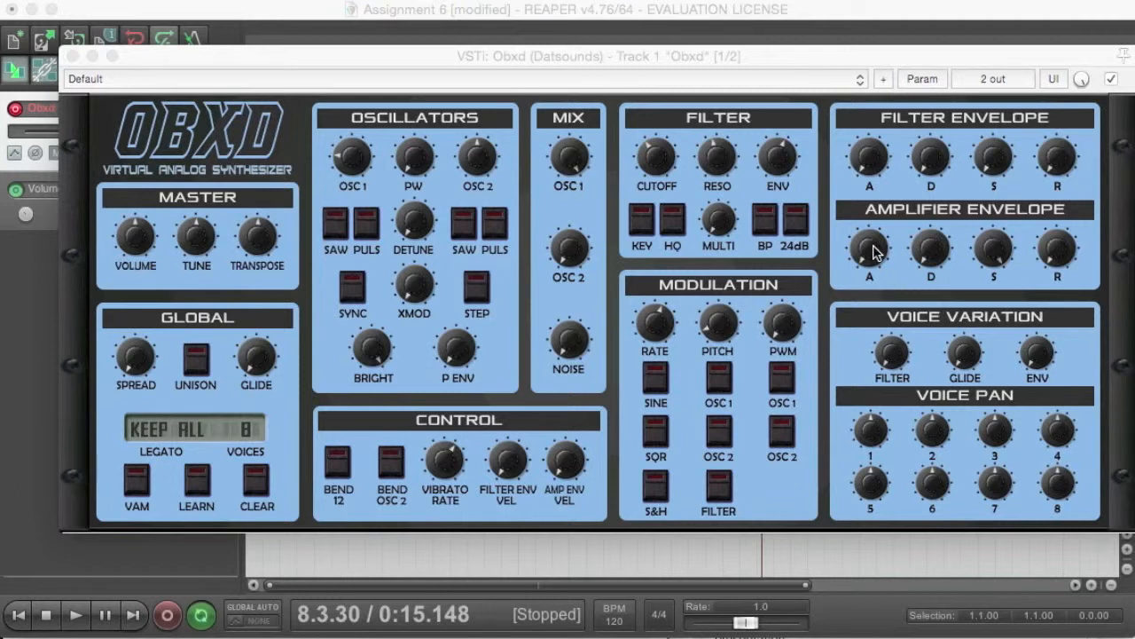
mouse_move(929, 133)
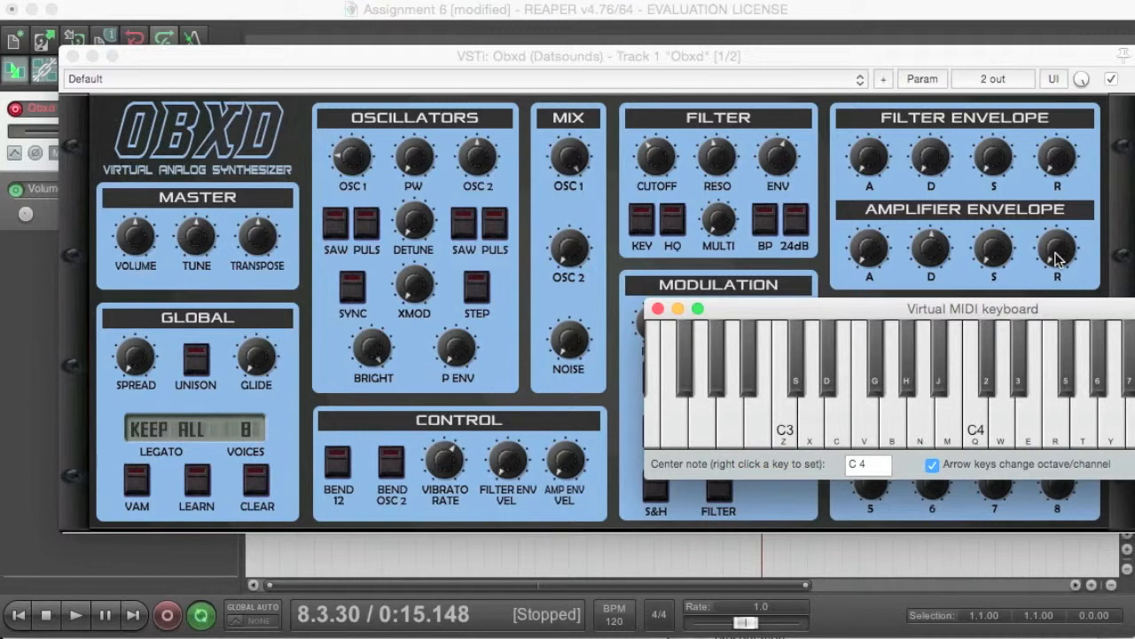
Sound two notes around C4 to hear and compare the percussive decay.
click(658, 309)
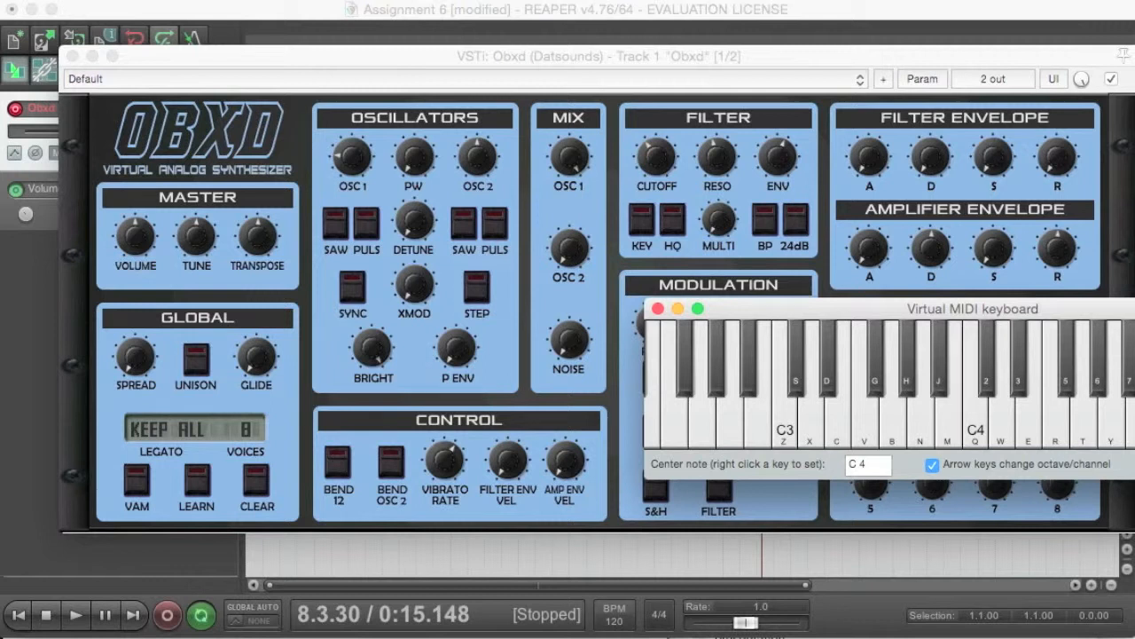
click(657, 309)
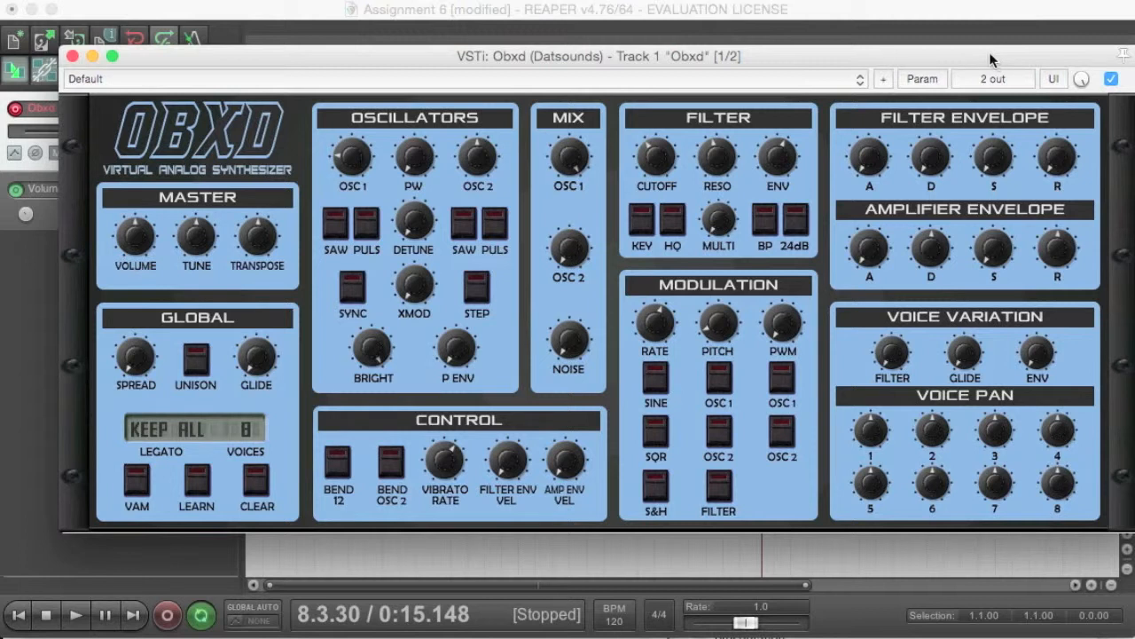
mouse_move(866, 270)
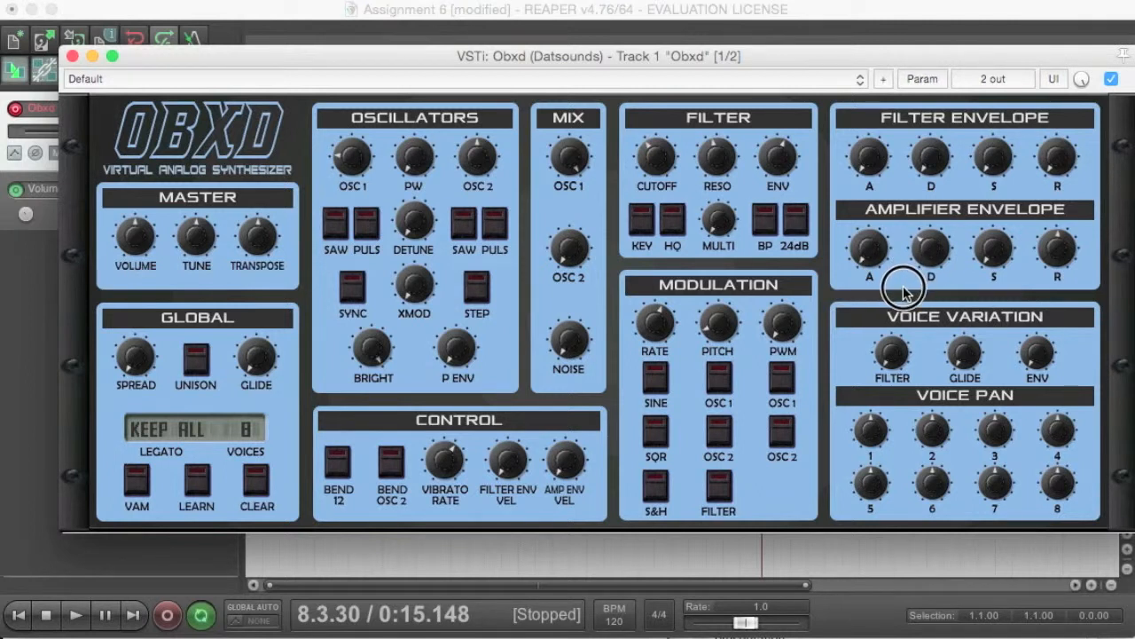
mouse_move(903, 288)
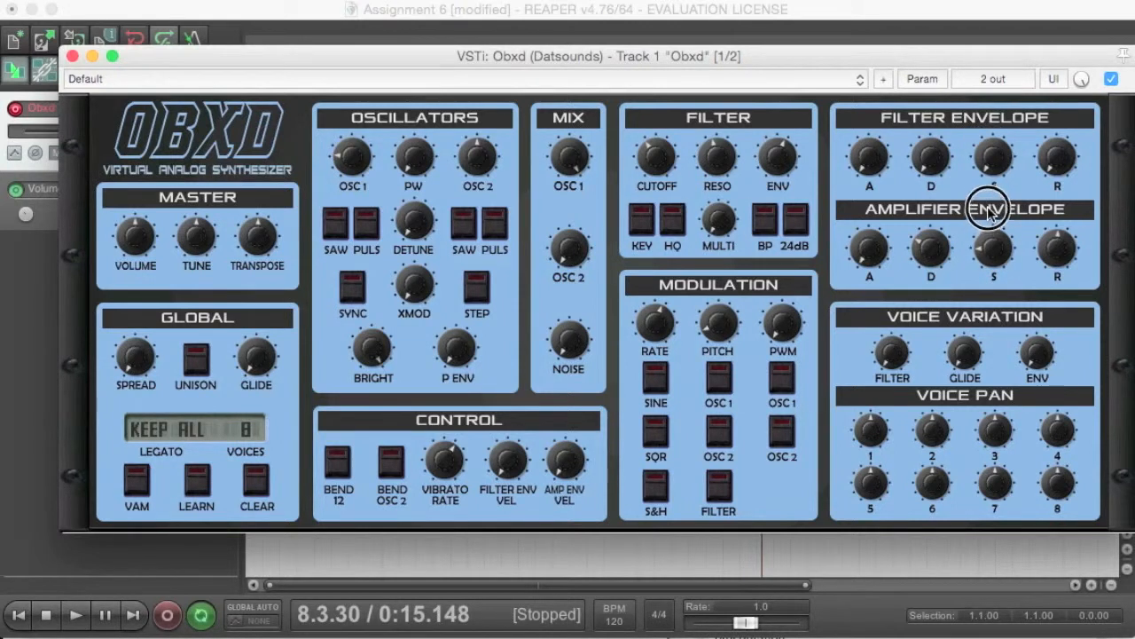
mouse_move(1050, 316)
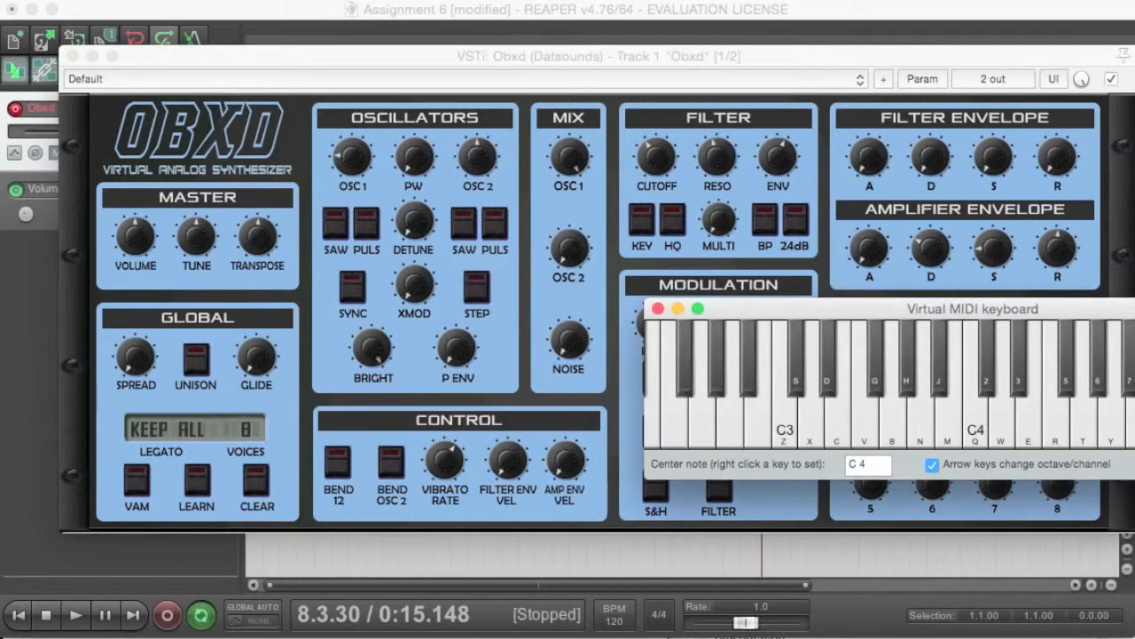
mouse_move(1003, 332)
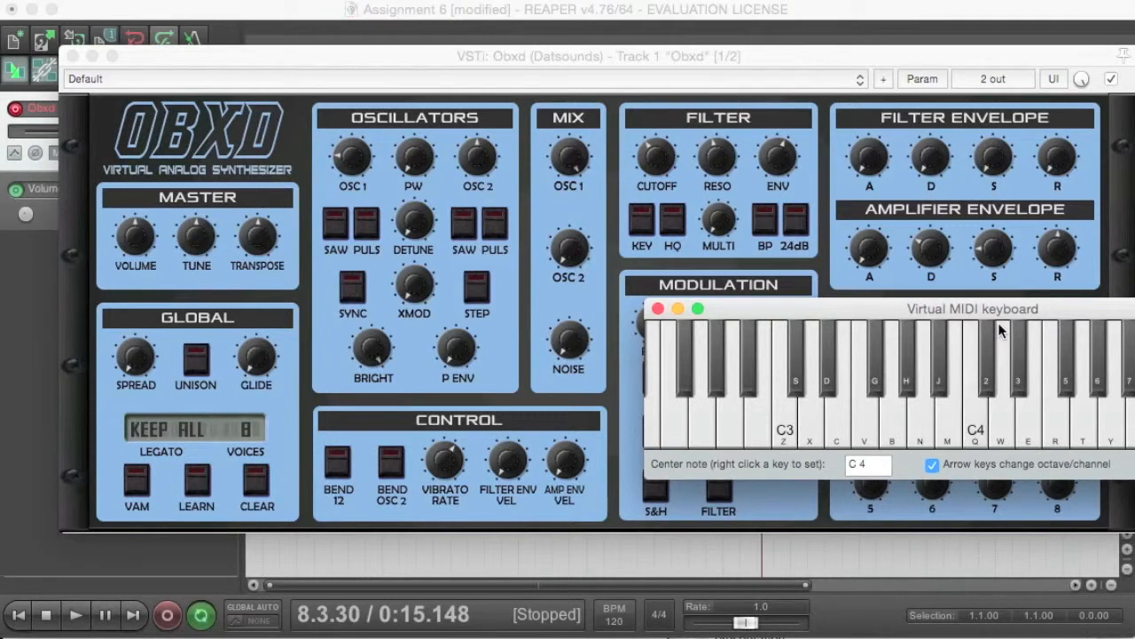
Sound a note on the keyboard to hear the envelope hold while sustained.
click(657, 309)
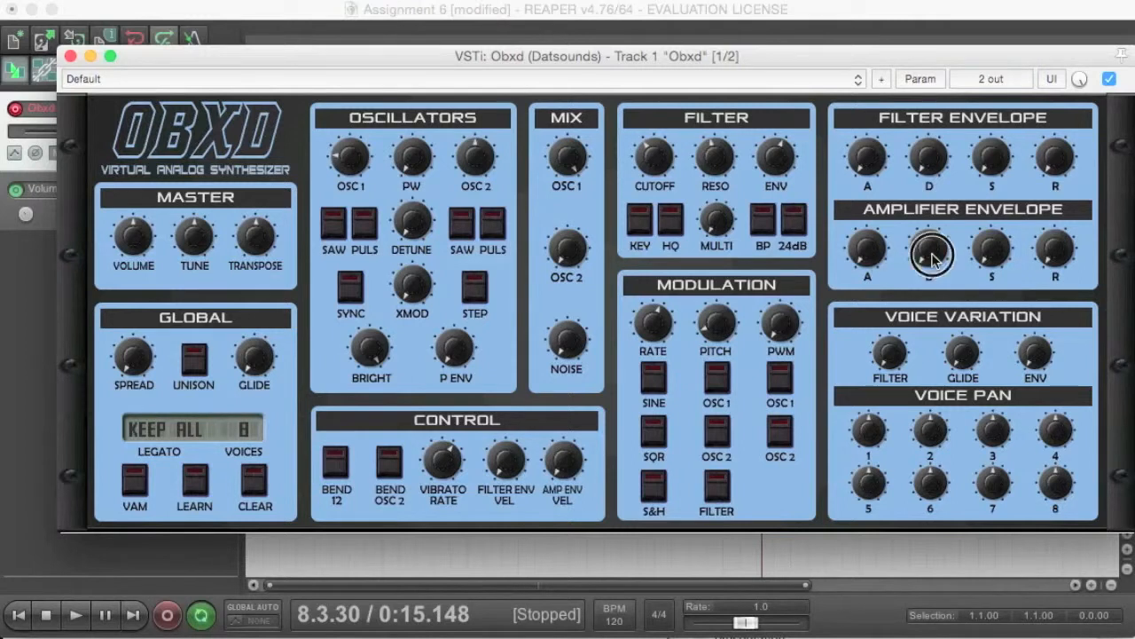
mouse_move(901, 209)
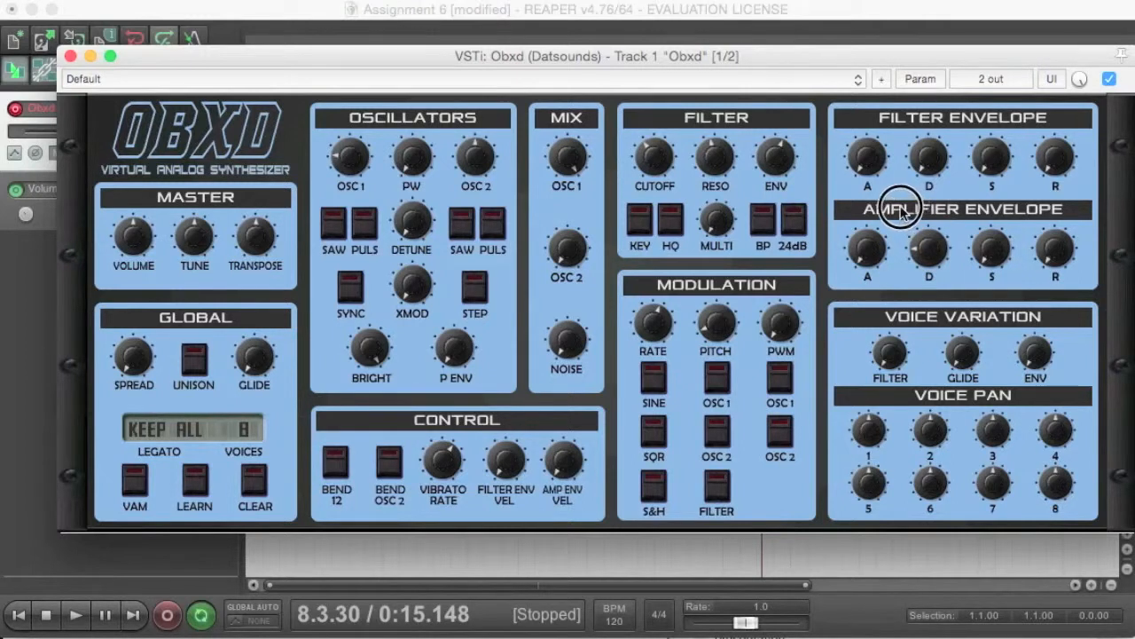
mouse_move(993, 280)
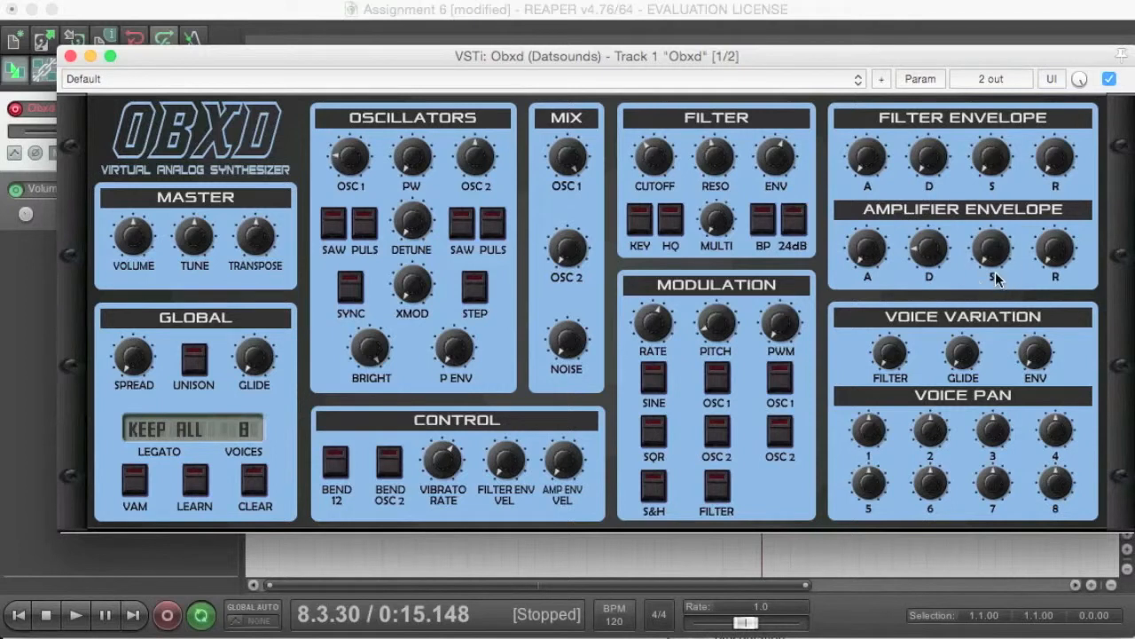
mouse_move(1055, 141)
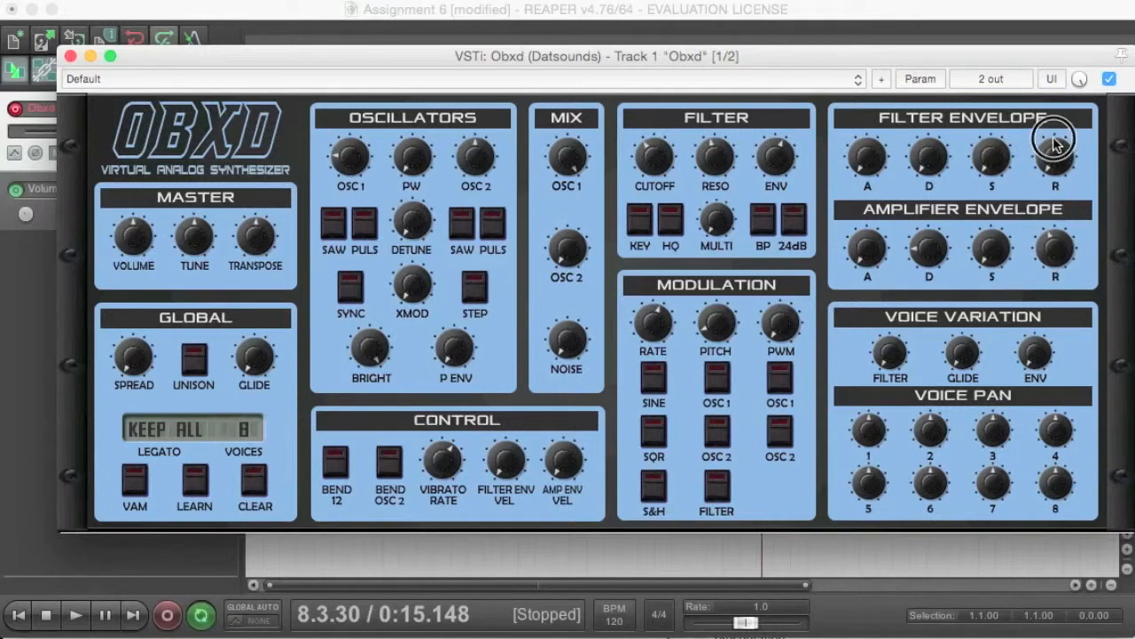